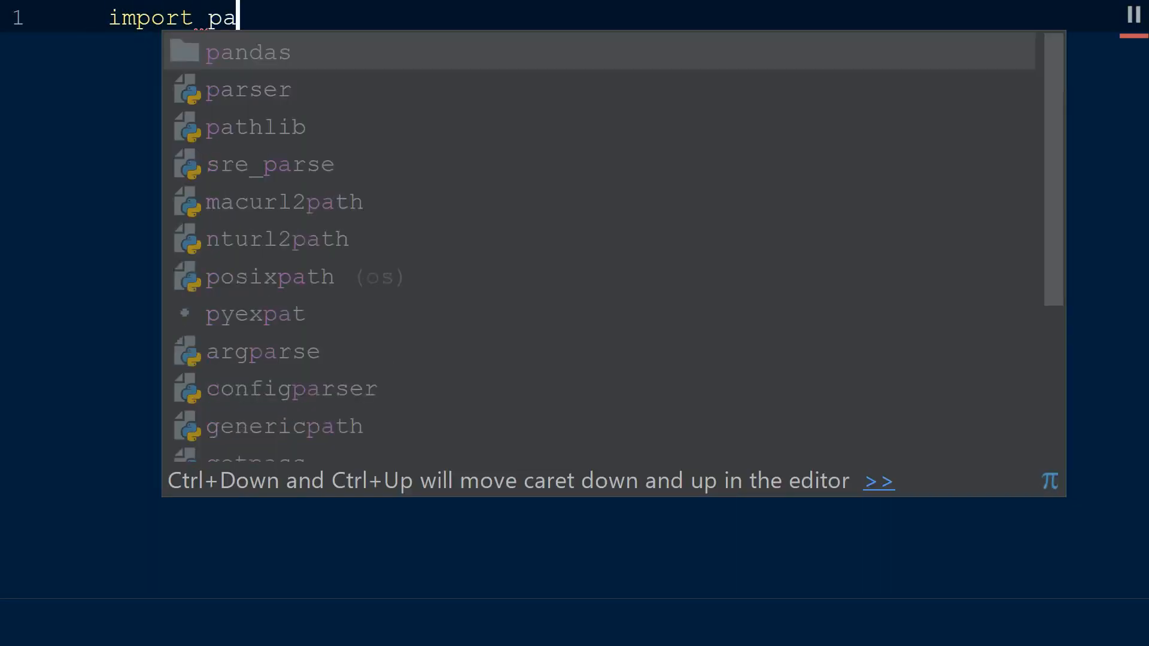
Step: Import pandas as pd, read "US Presidents.csv" into us_presidents with header=0, and begin a print
text(ndas as pd)
text(us_preside)
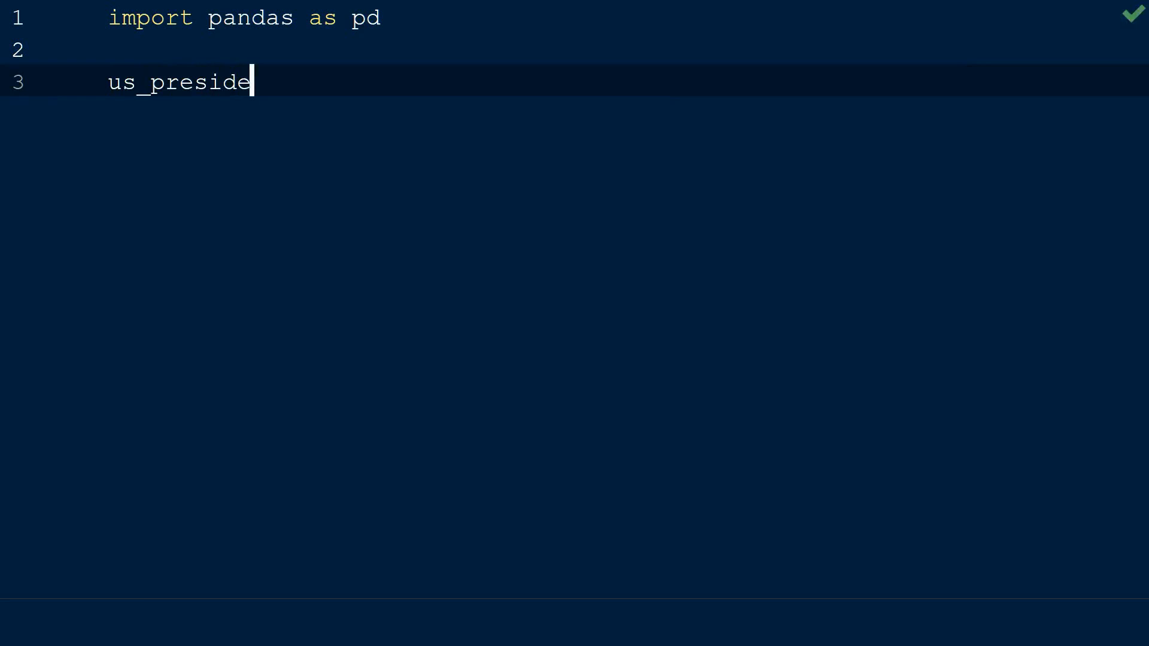
text(nts = pd.read)
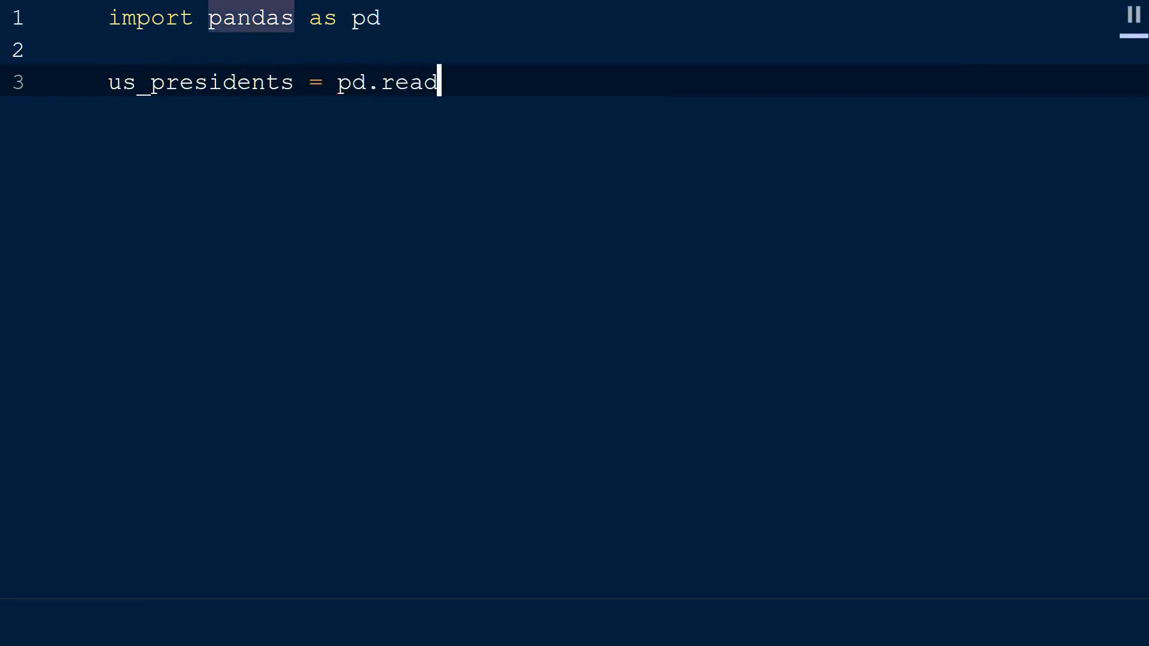
text(_csv())
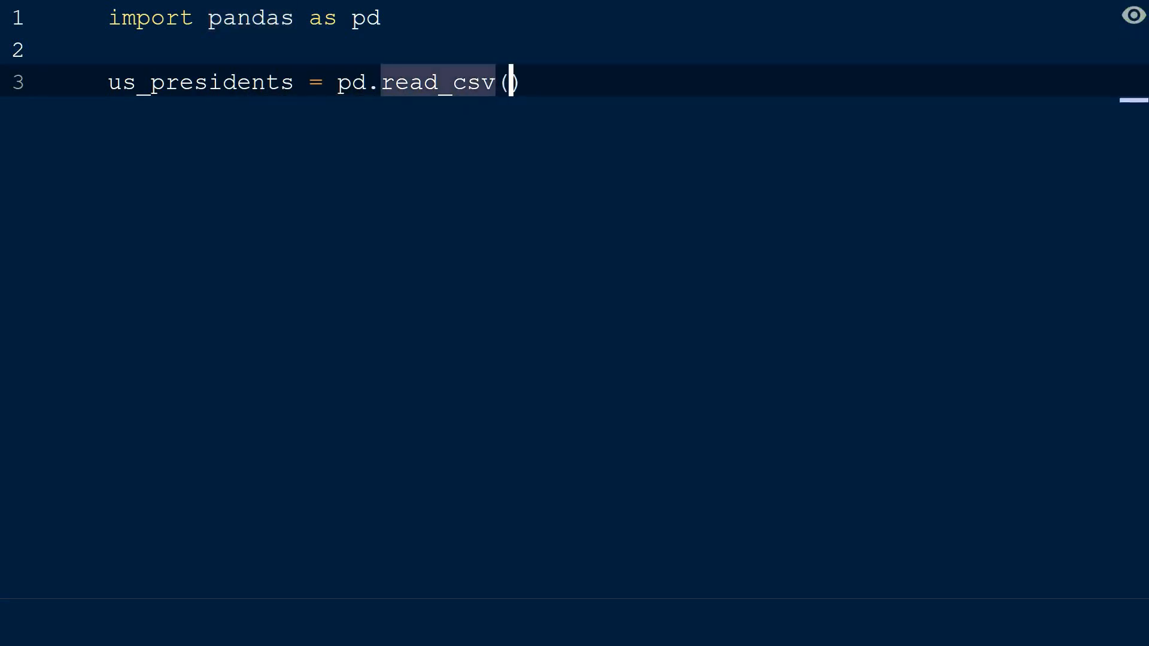
text("US Pre)
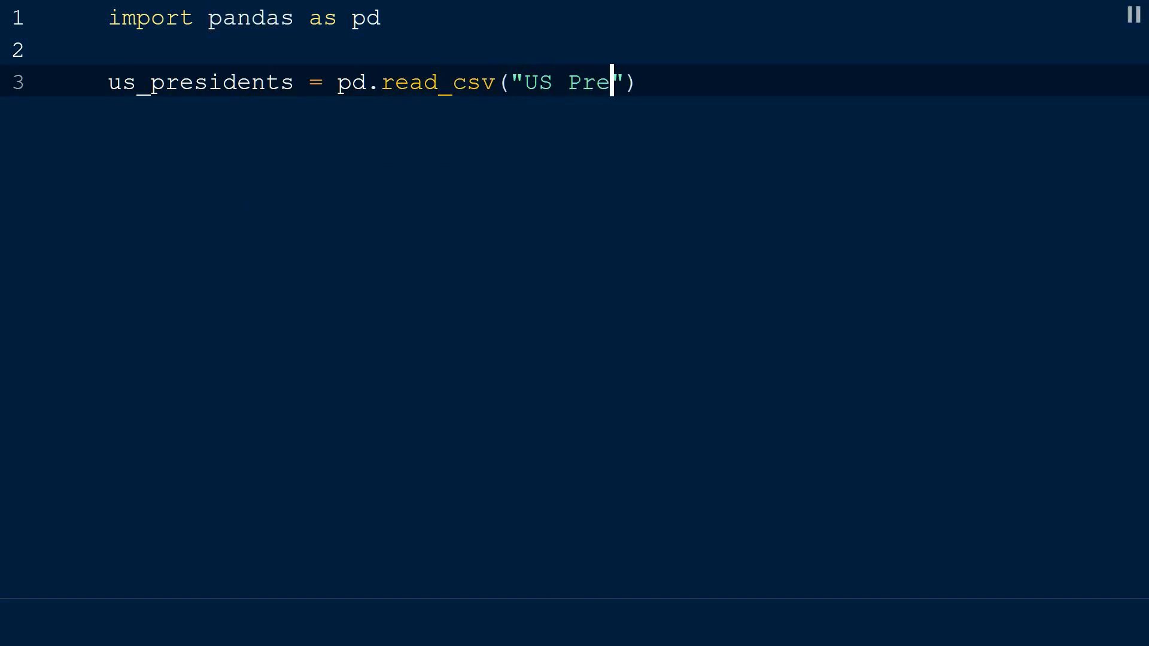
text(sidents.c)
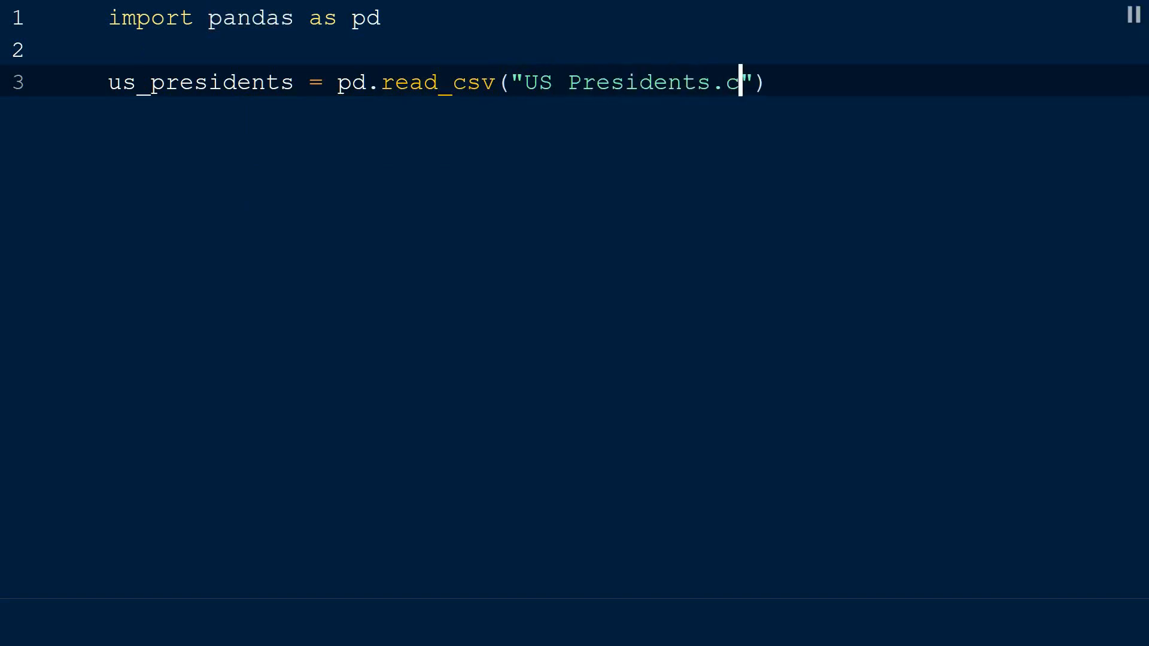
text(sv)
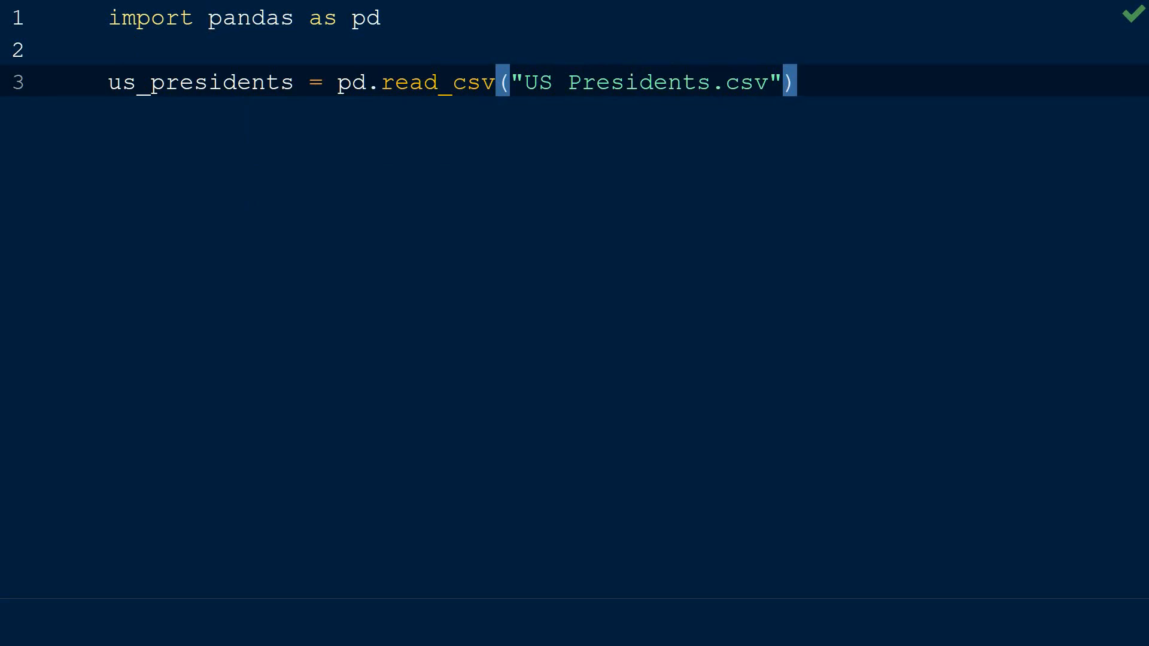
text(, header=)
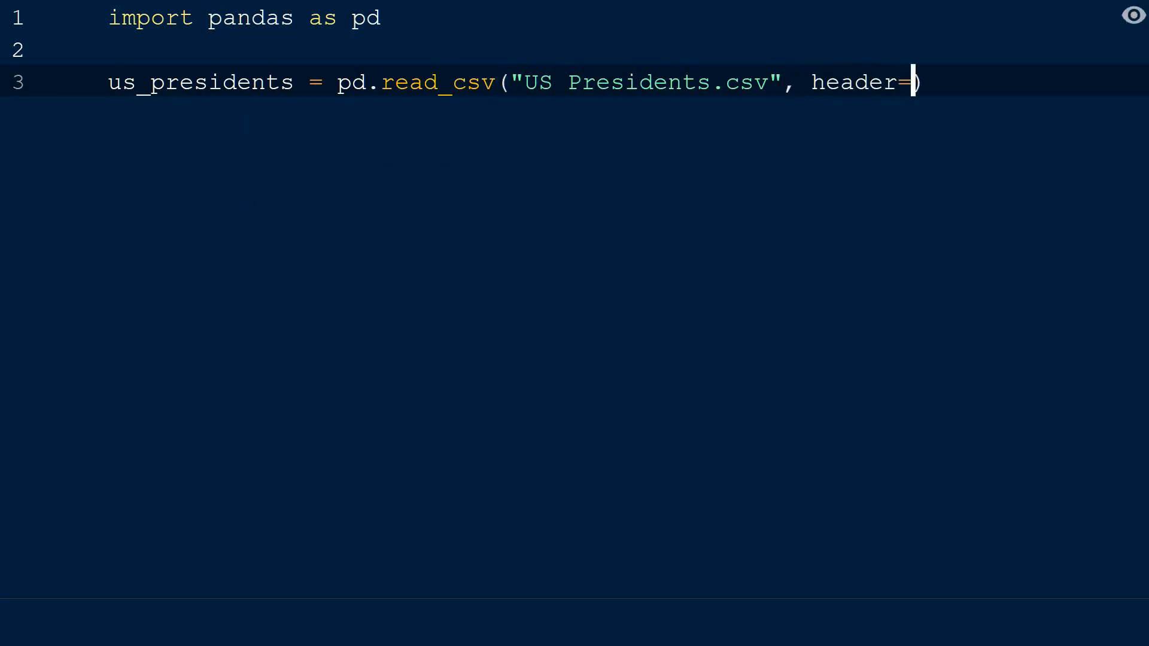
text(0)
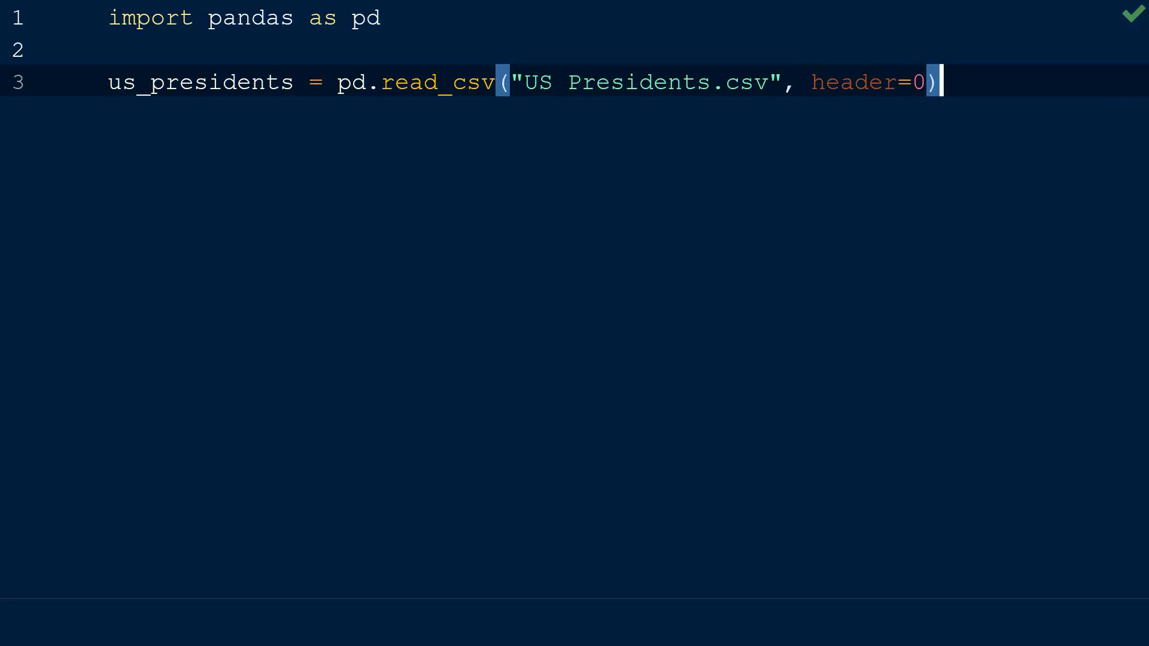
text(print(us_presidents)
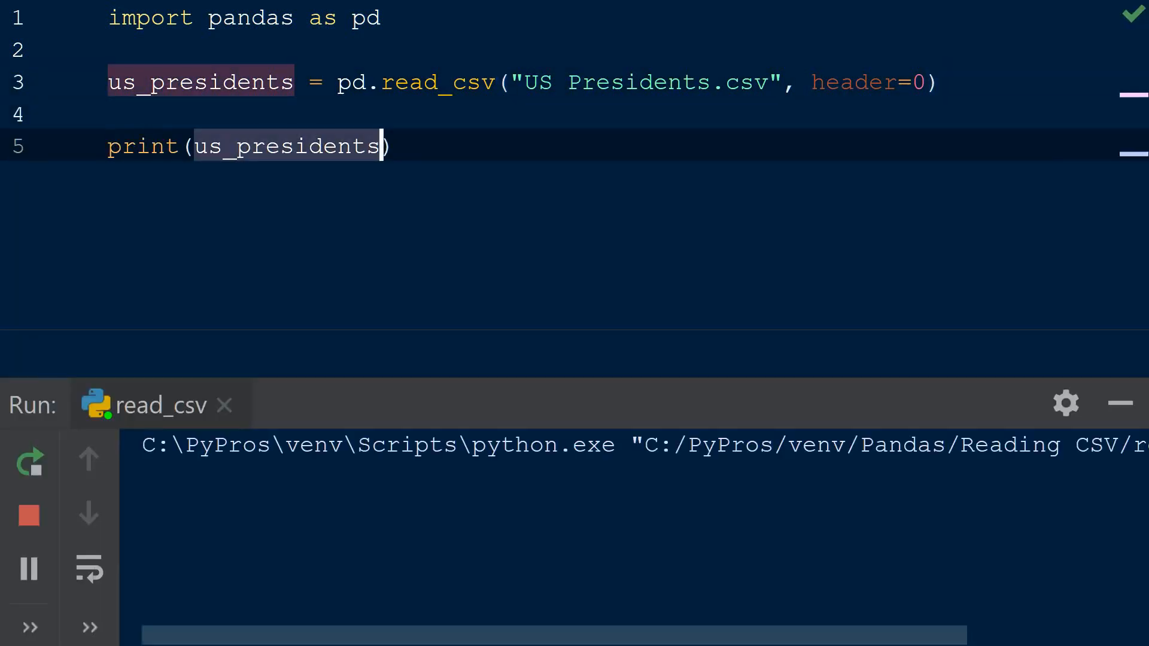
Step: Return to the read_csv arguments to add names Rank, Name of the President, Starting Year
click(30, 460)
text(names = ["Rank", "Name of the President", "Starting Year"]))
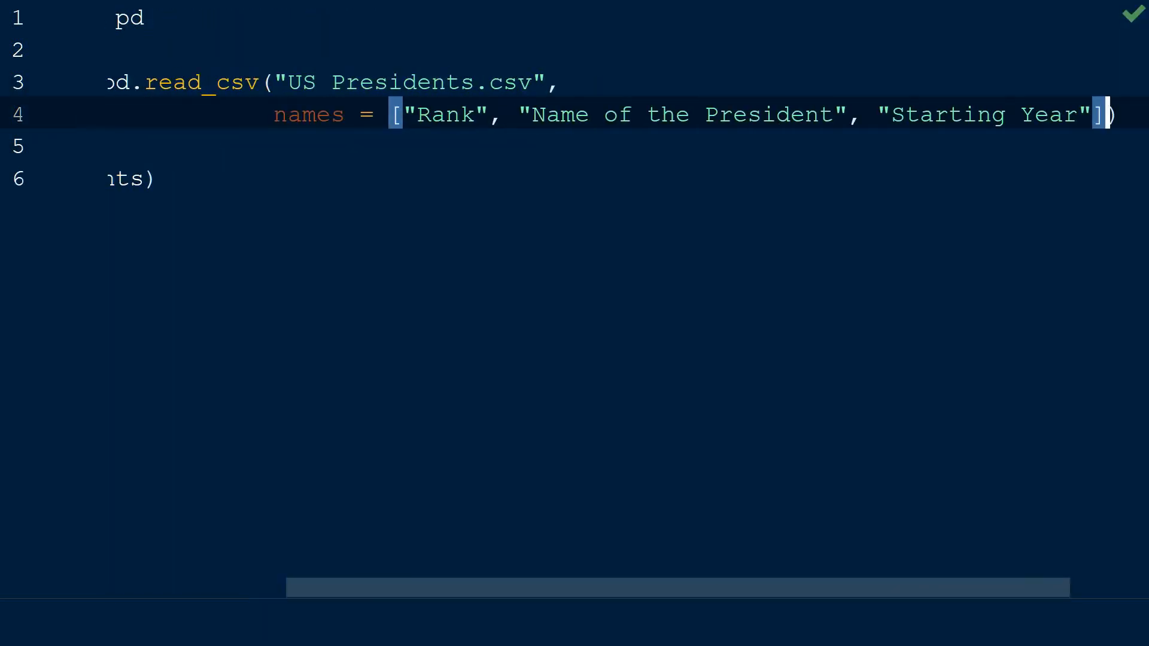
Step: Tidy the names argument spacing and add header=0 on a new line after it
click(28, 281)
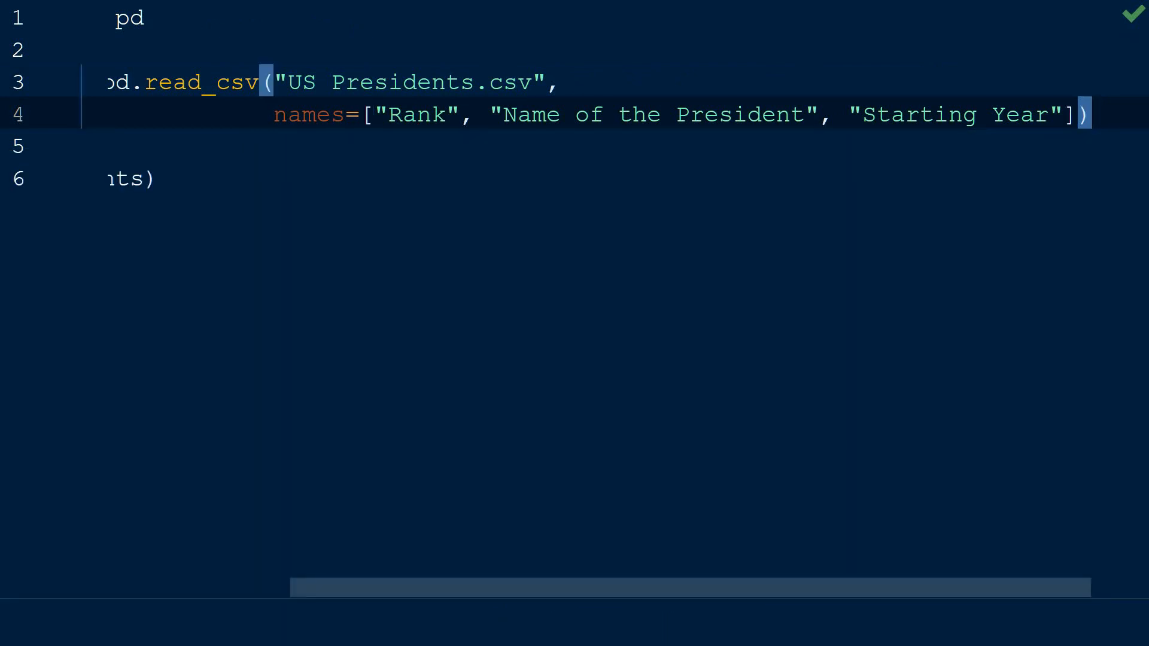
key(Enter)
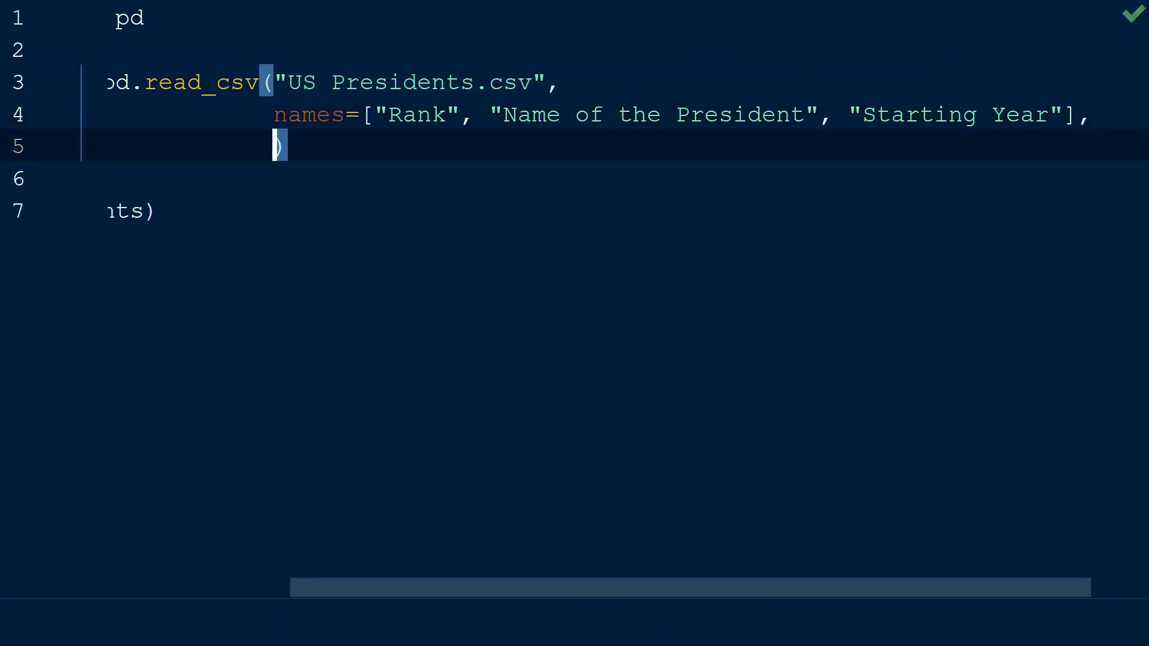
text(header)
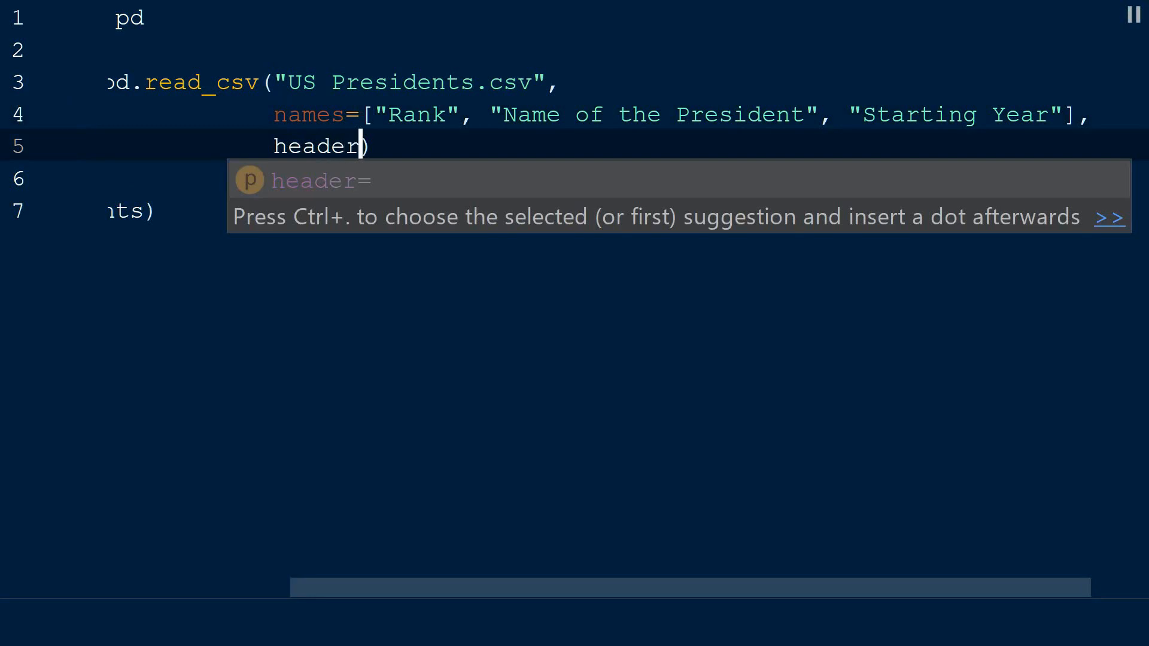
text(=0)
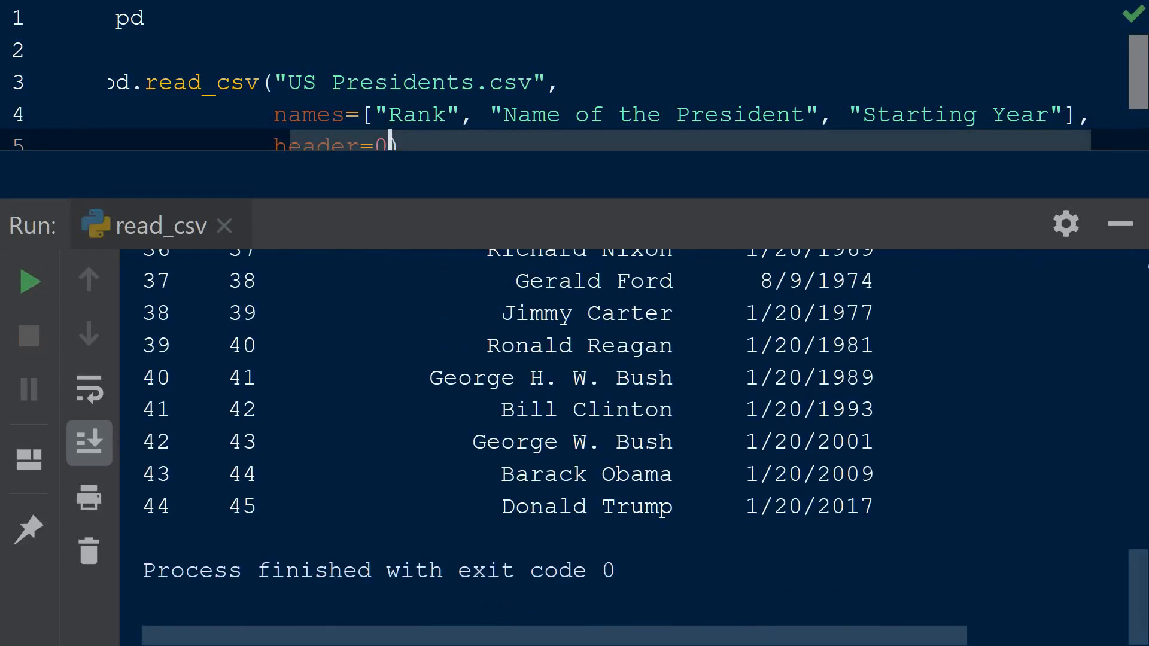
Step: Scroll up to the read_csv call to drop names and start parse_dates
scroll(up, 3)
text(parse_dates=[""]))
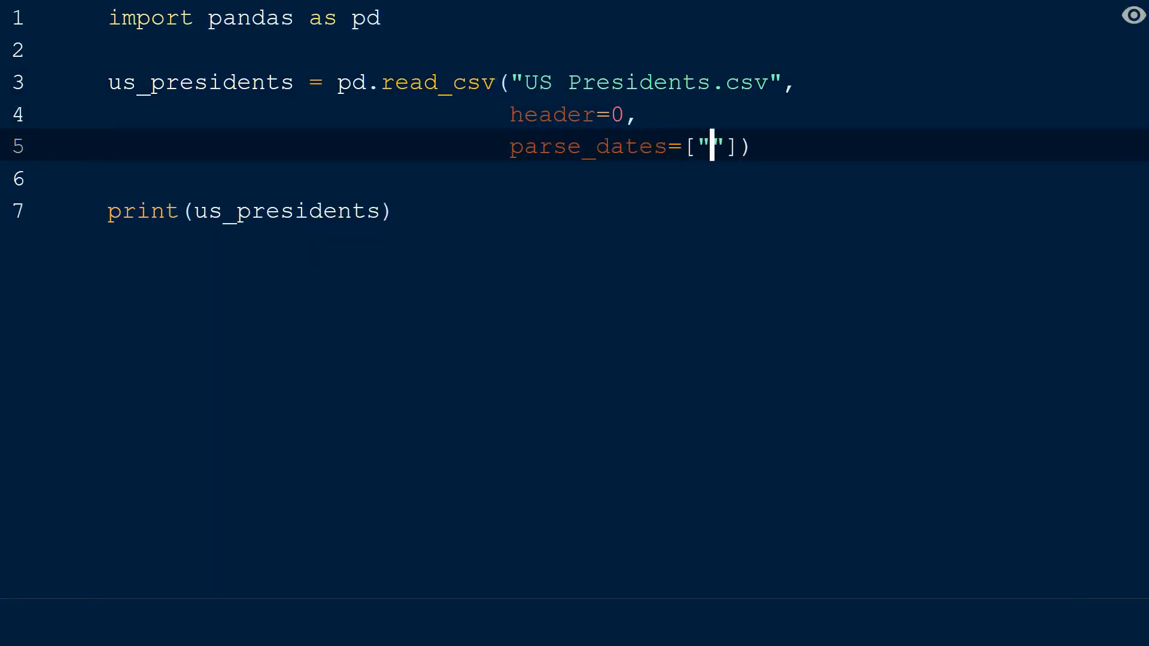
Step: Set parse_dates to "Inauguration Dates", run the type check, and return to read_csv
text(Inauguration Dates)
text(print(type(us_presidents["Inaugura"])))
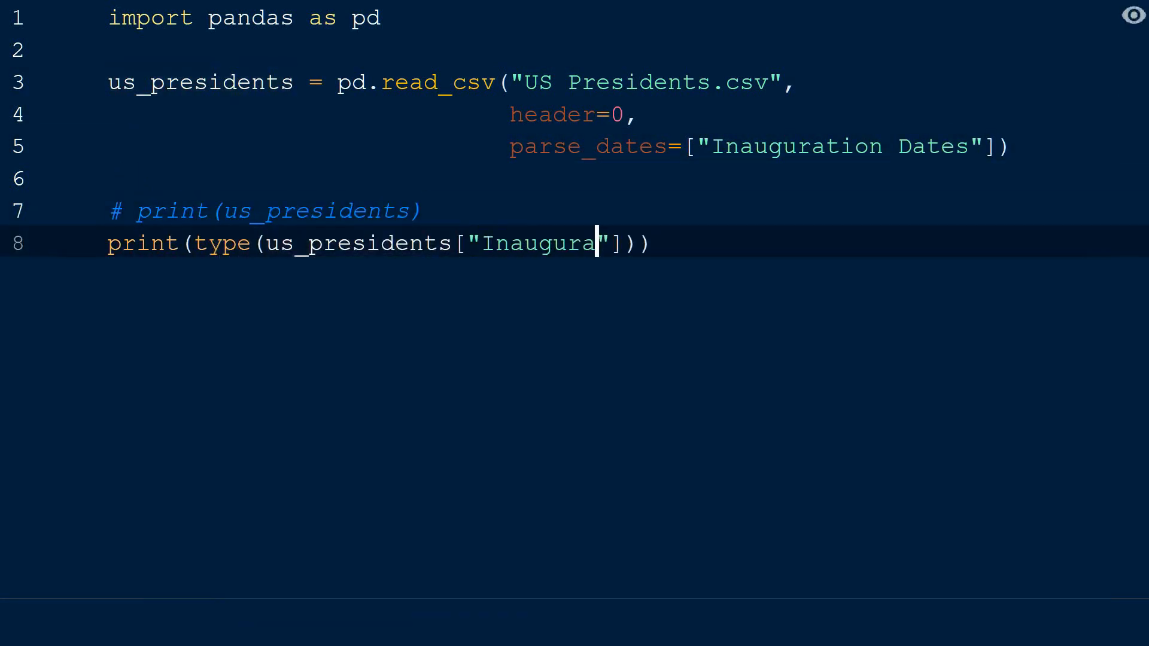
key(ctrl+shift+F10)
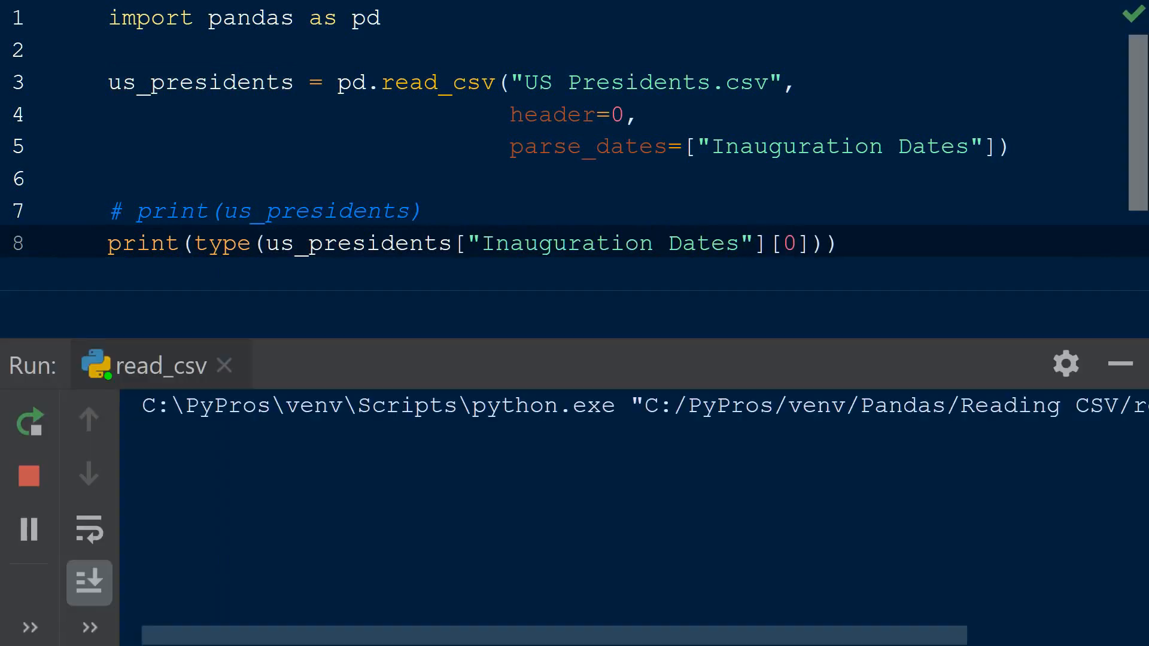
click(29, 420)
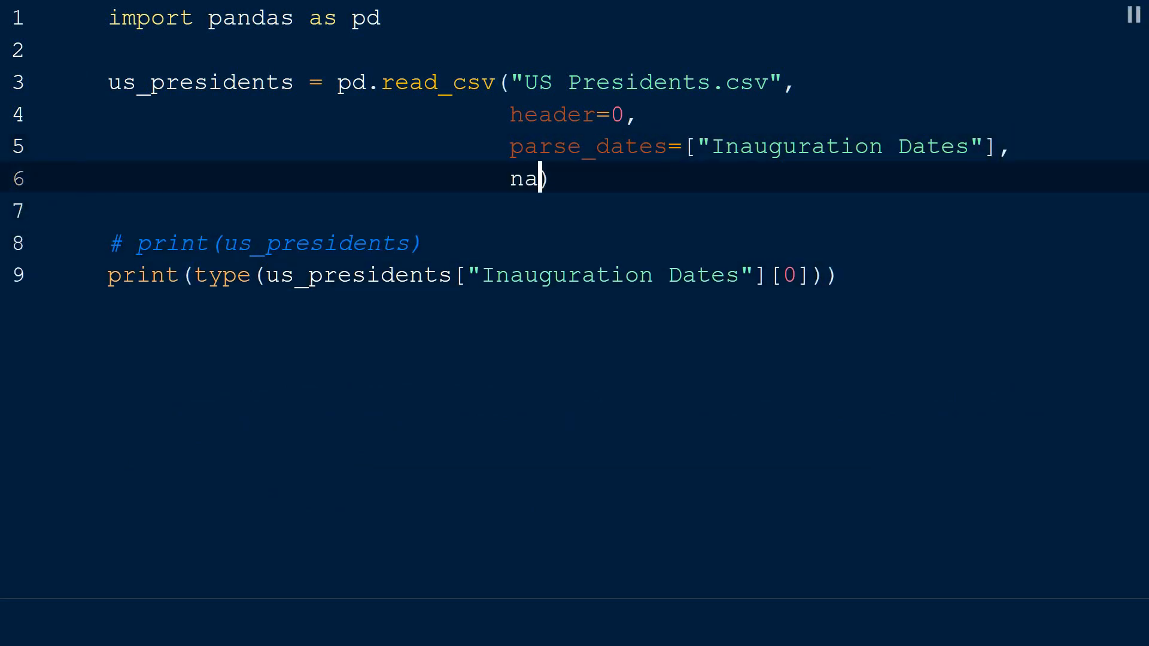
Step: Add na_values=["N/A", "."] to the read_csv call
text(_values=[)
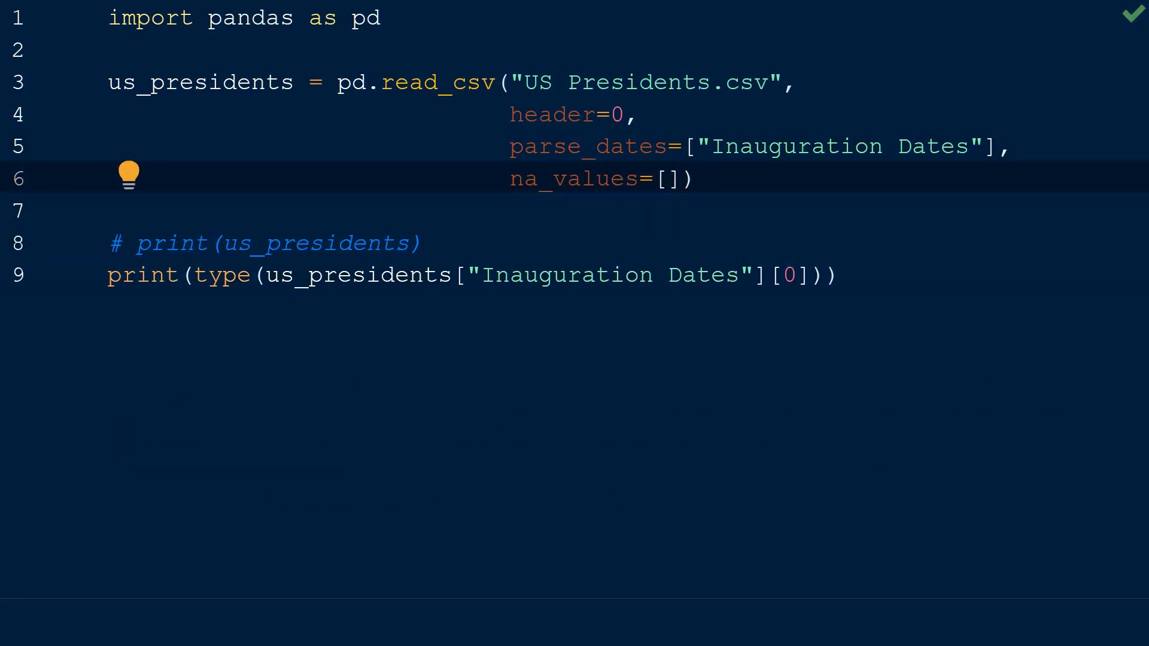
text("")
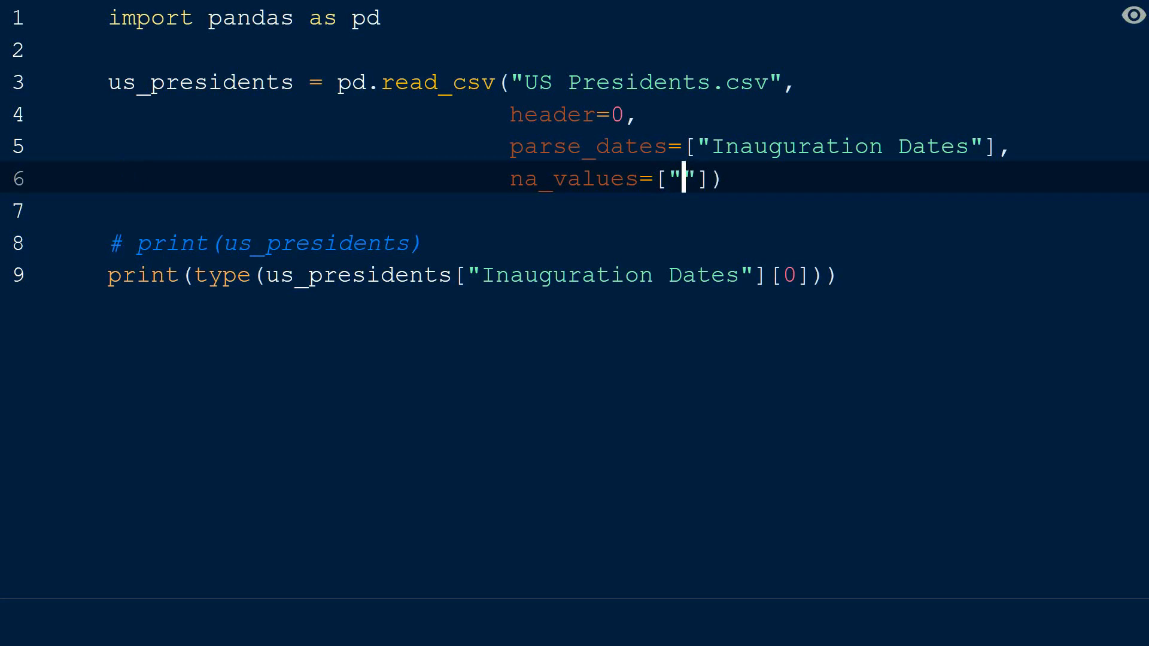
text(N/A)
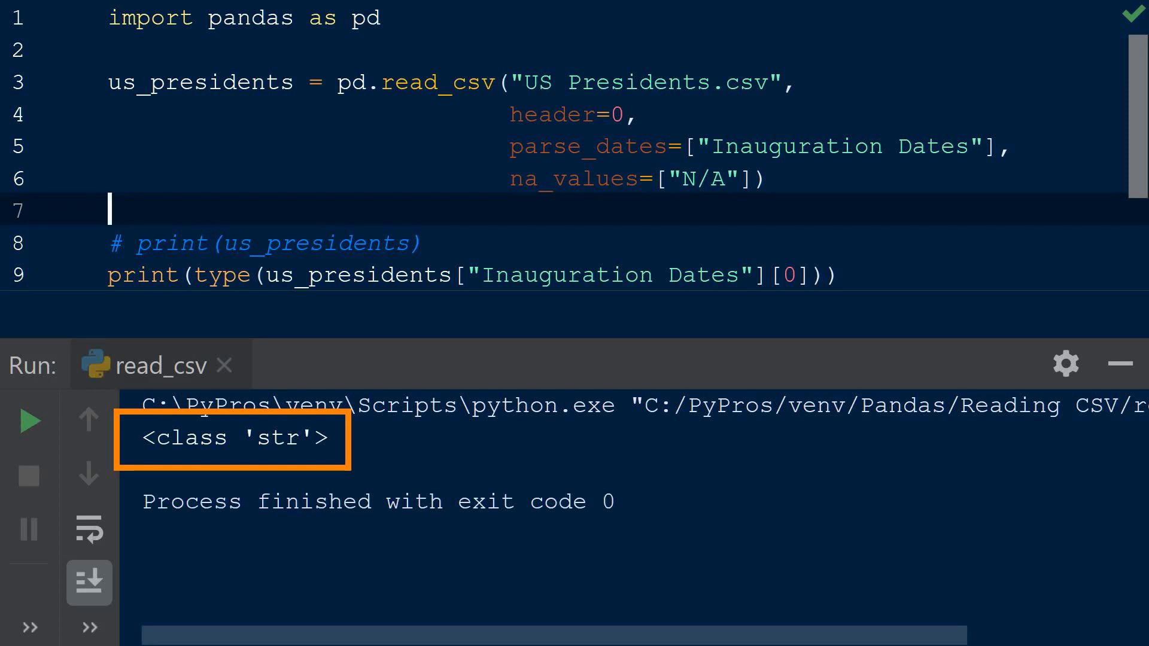
text(, ".")
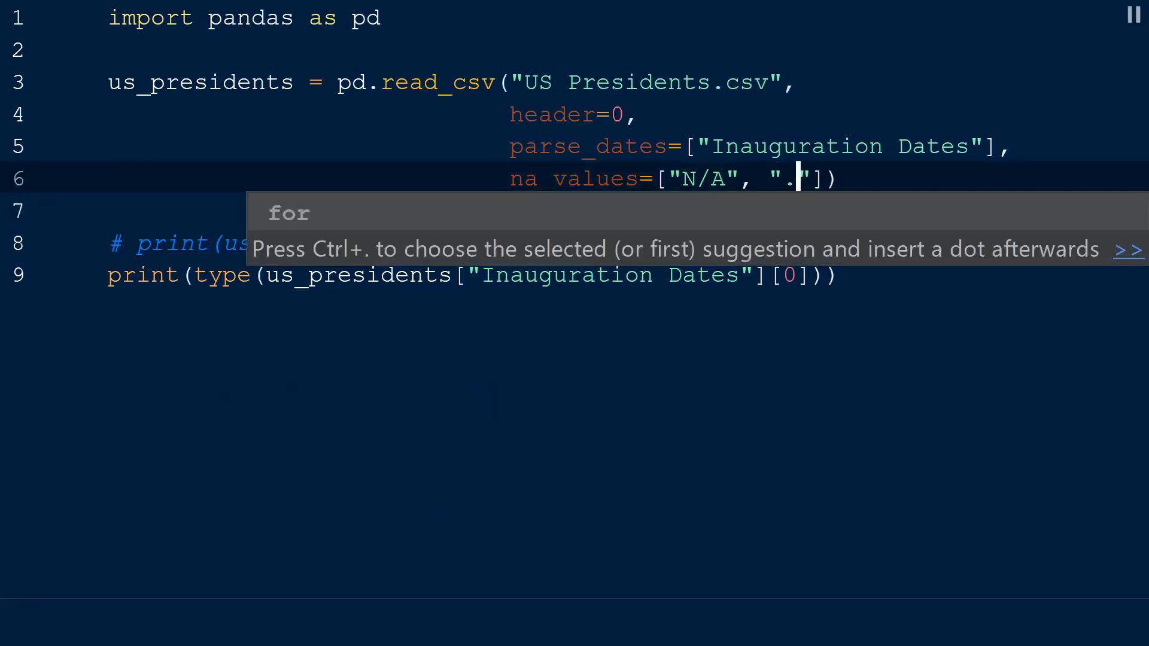